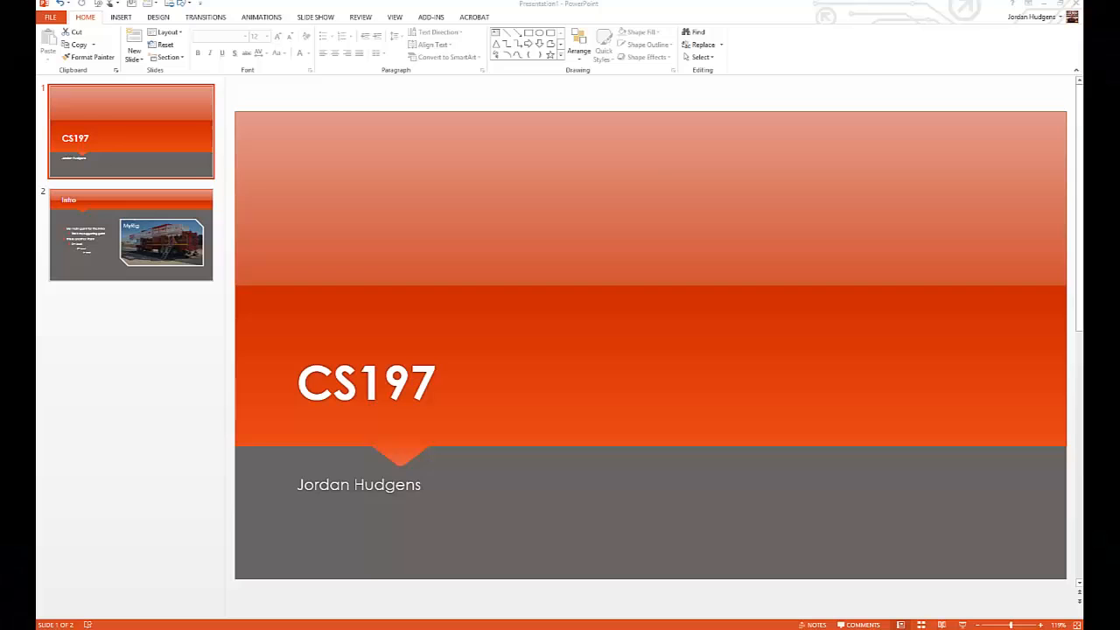
mouse_move(671, 195)
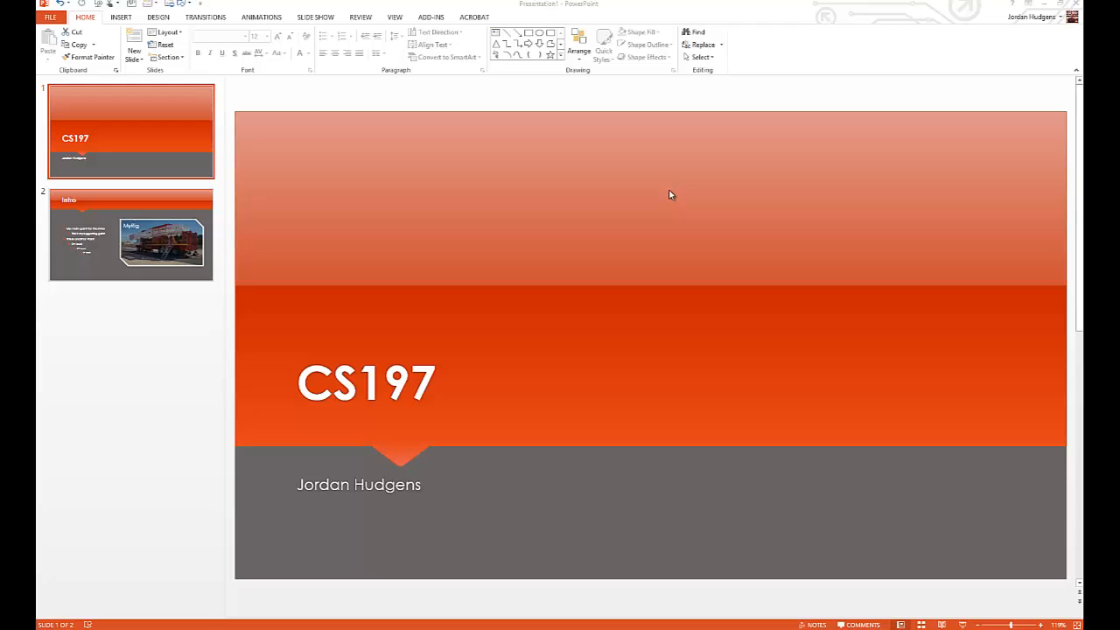
mouse_move(672, 197)
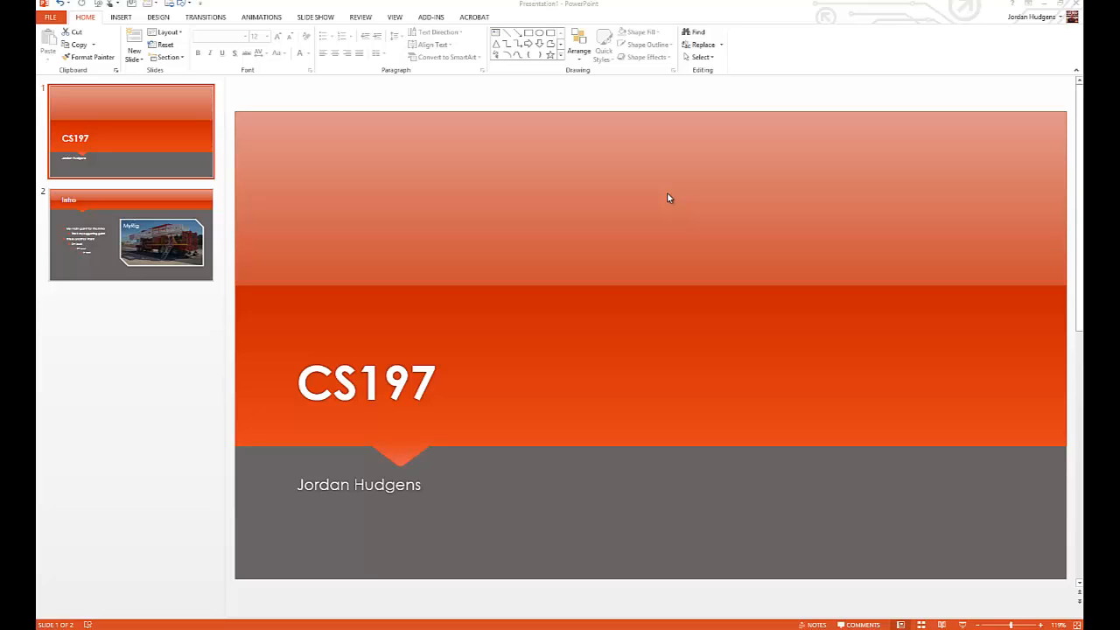
mouse_move(659, 204)
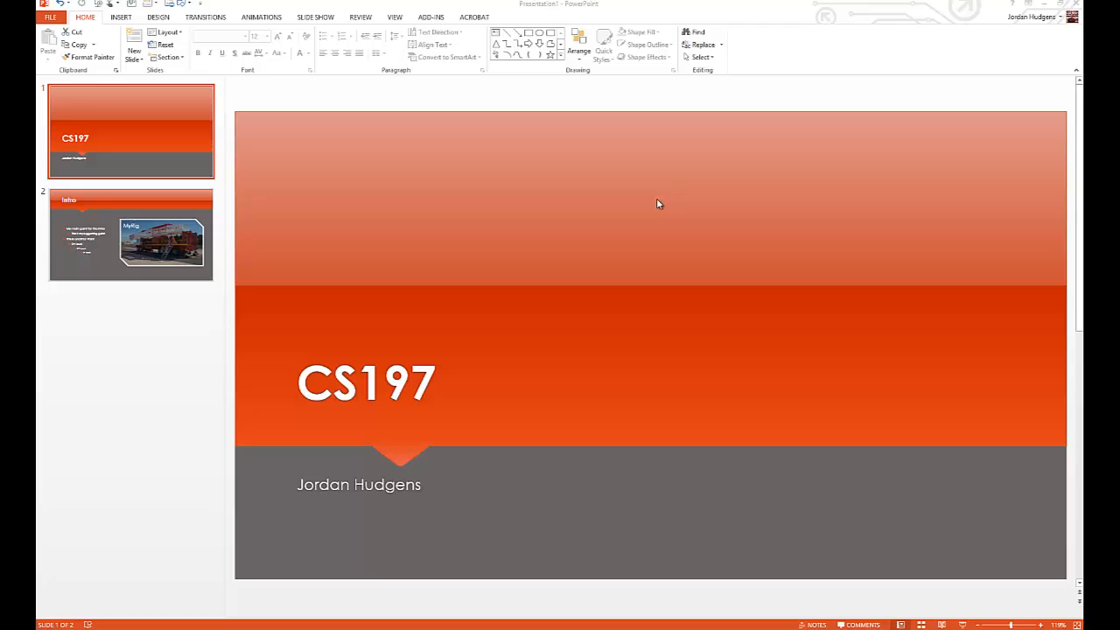
mouse_move(398, 527)
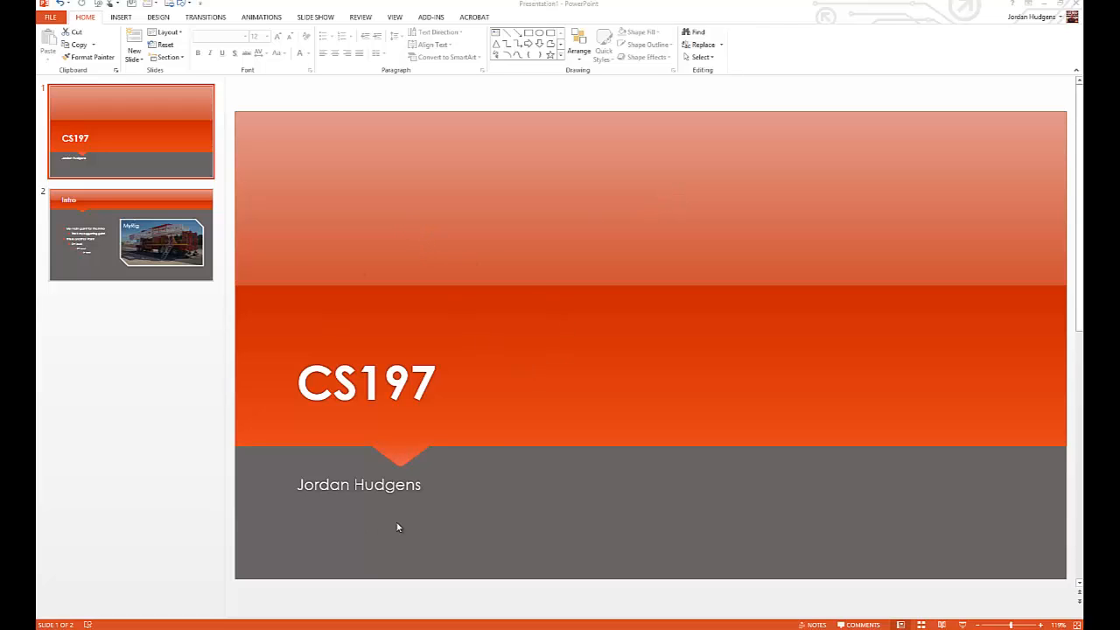
mouse_move(136, 234)
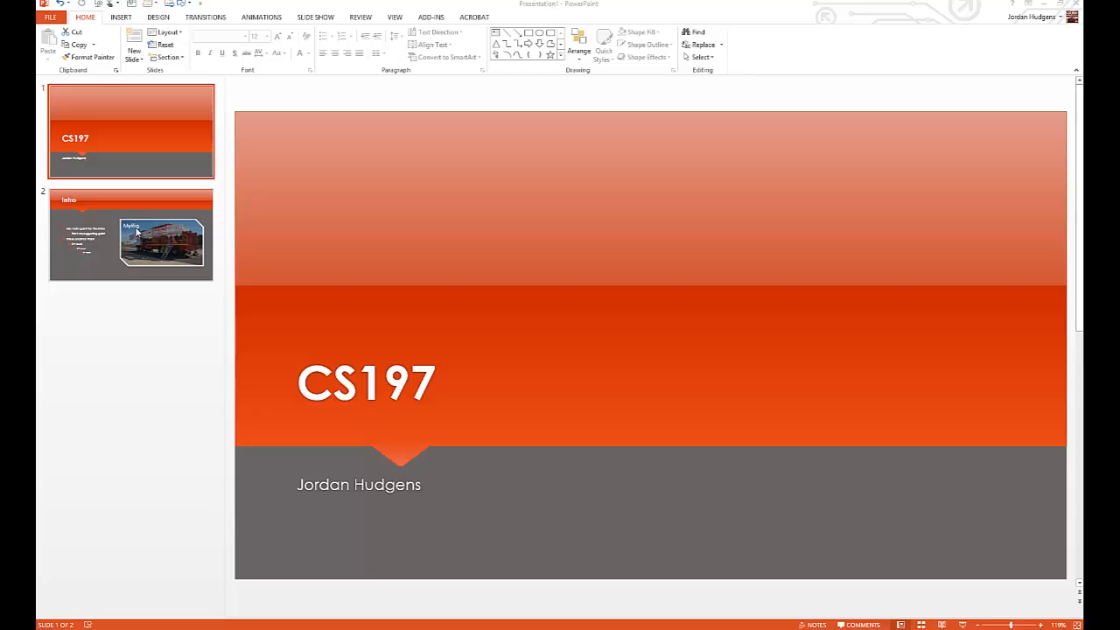
Step: Type 'My amazing notes are great.... Blah blah blah' into the Intro slide's notes, then return to slide 1
left_click(130, 234)
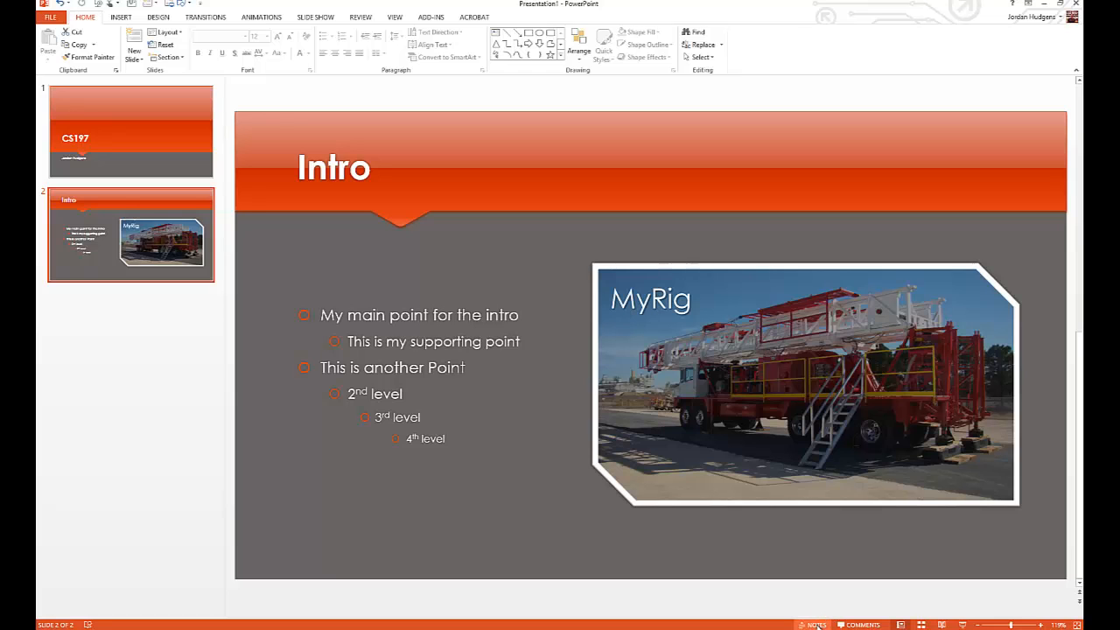
left_click(815, 624)
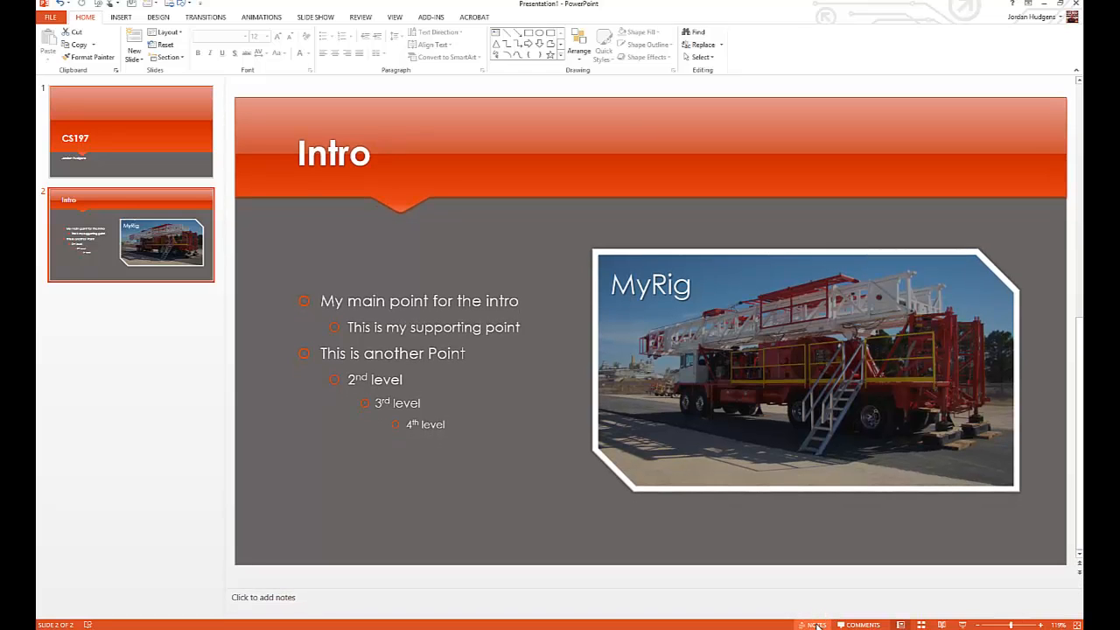
left_click(350, 600)
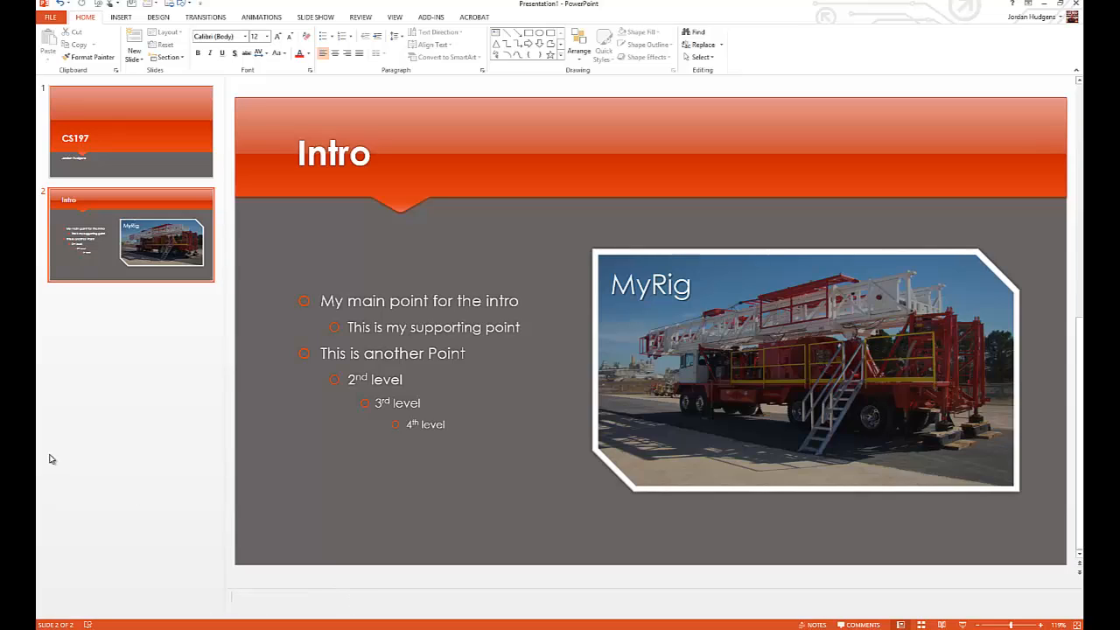
type("M")
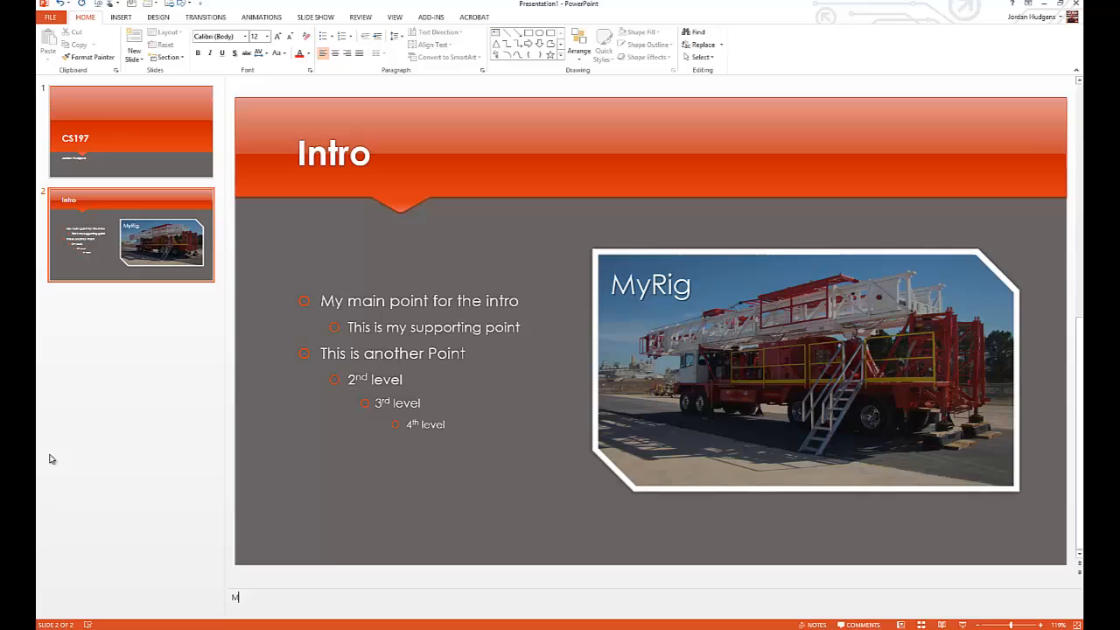
type("y amazing notes are")
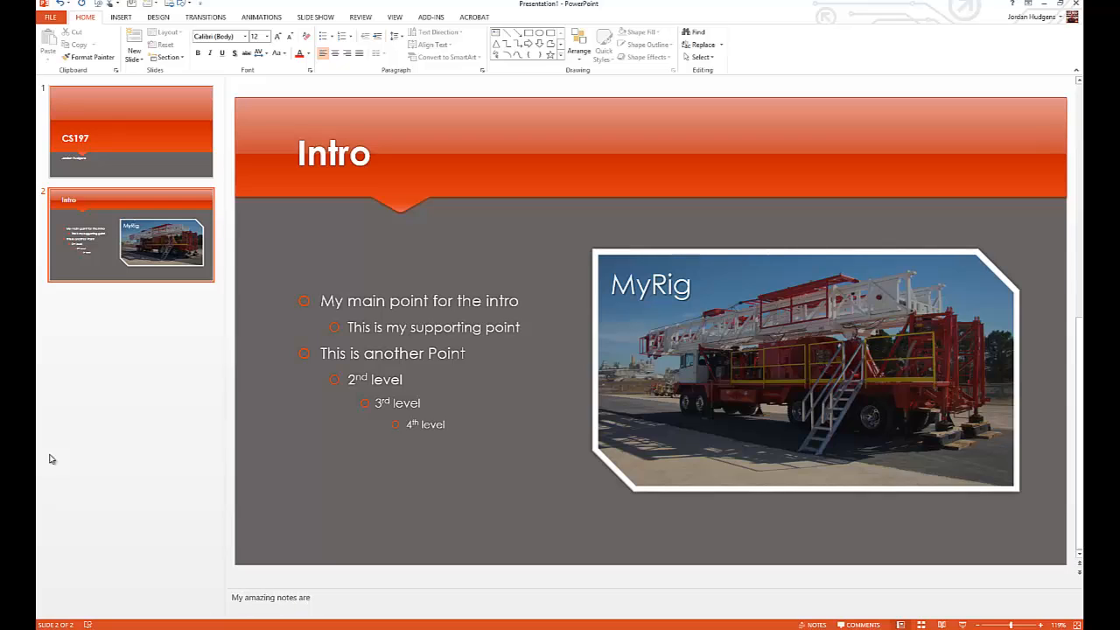
type("great....")
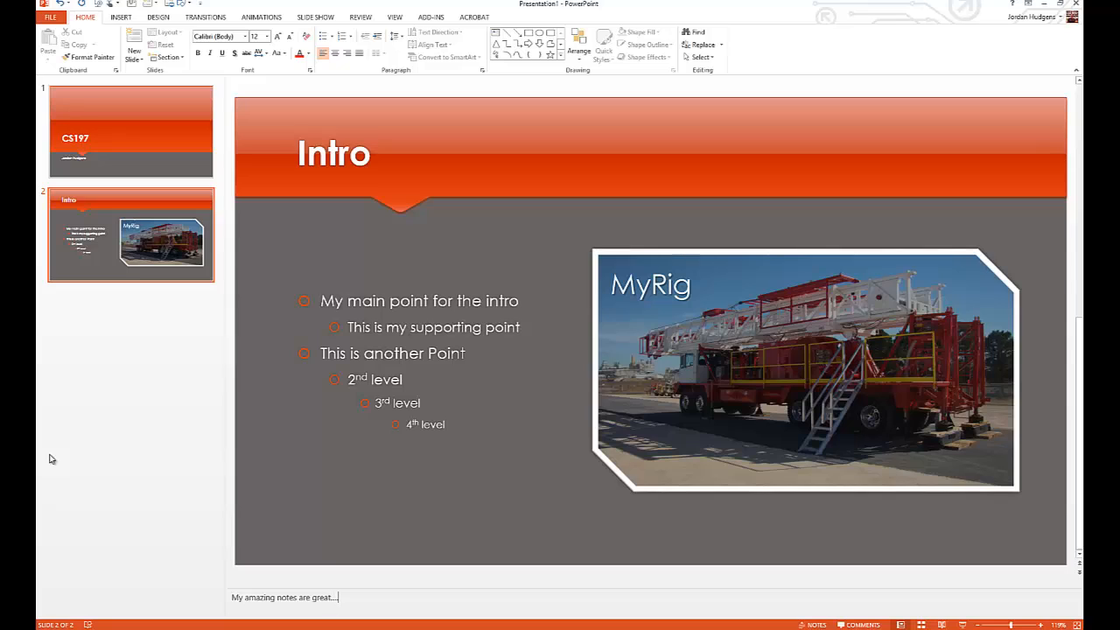
type("Blah blah b")
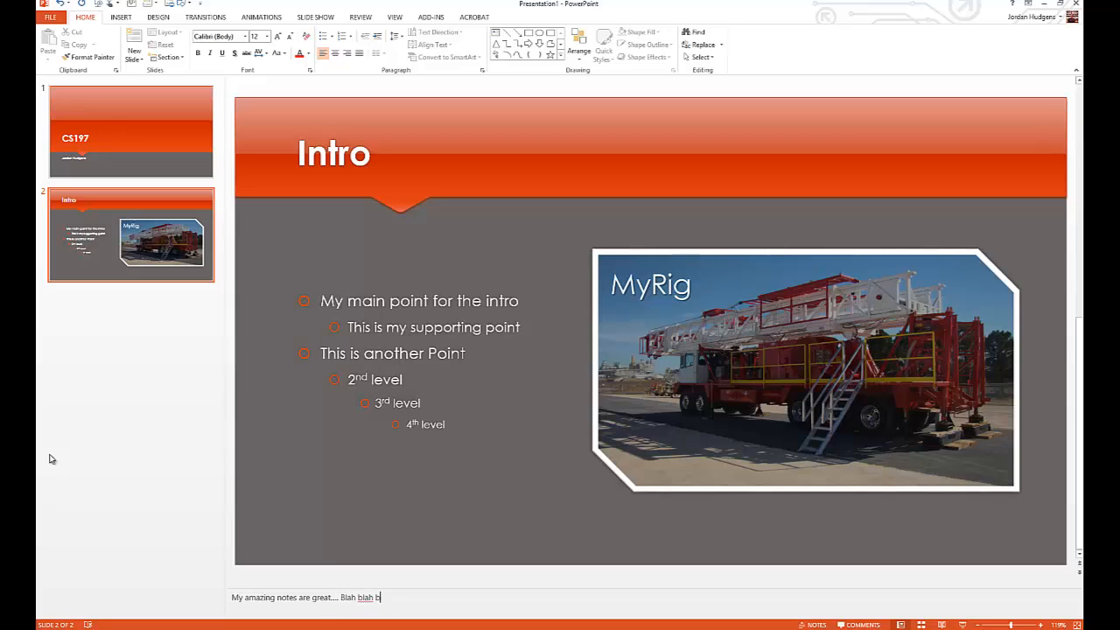
type("lah")
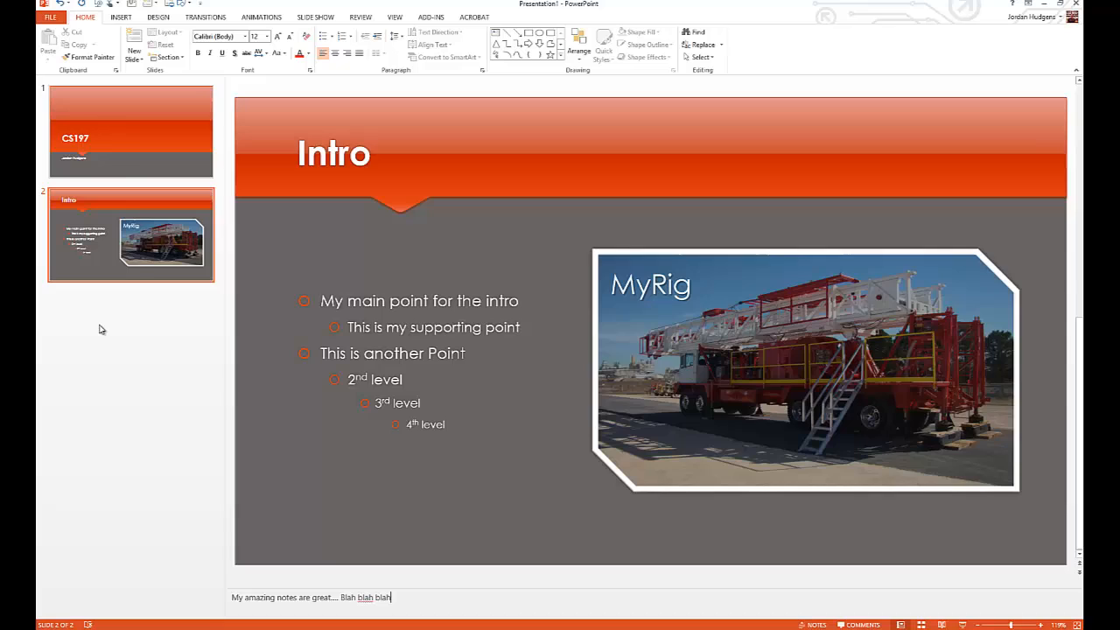
left_click(131, 131)
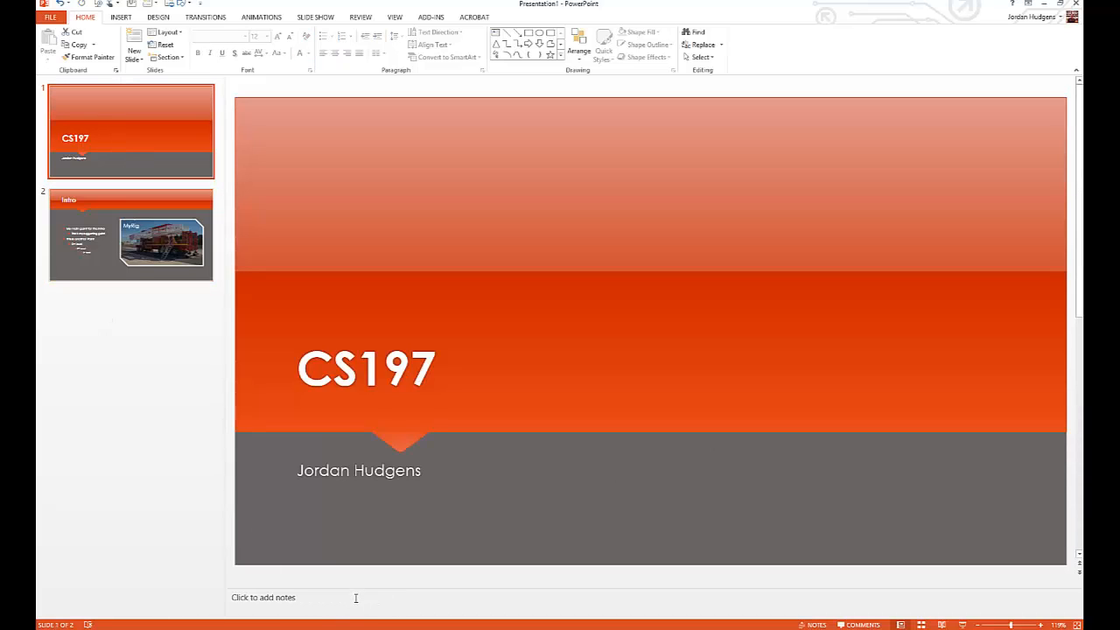
Step: Insert a blank third slide after Intro, check it, then return to the CS197 slide
left_click(131, 234)
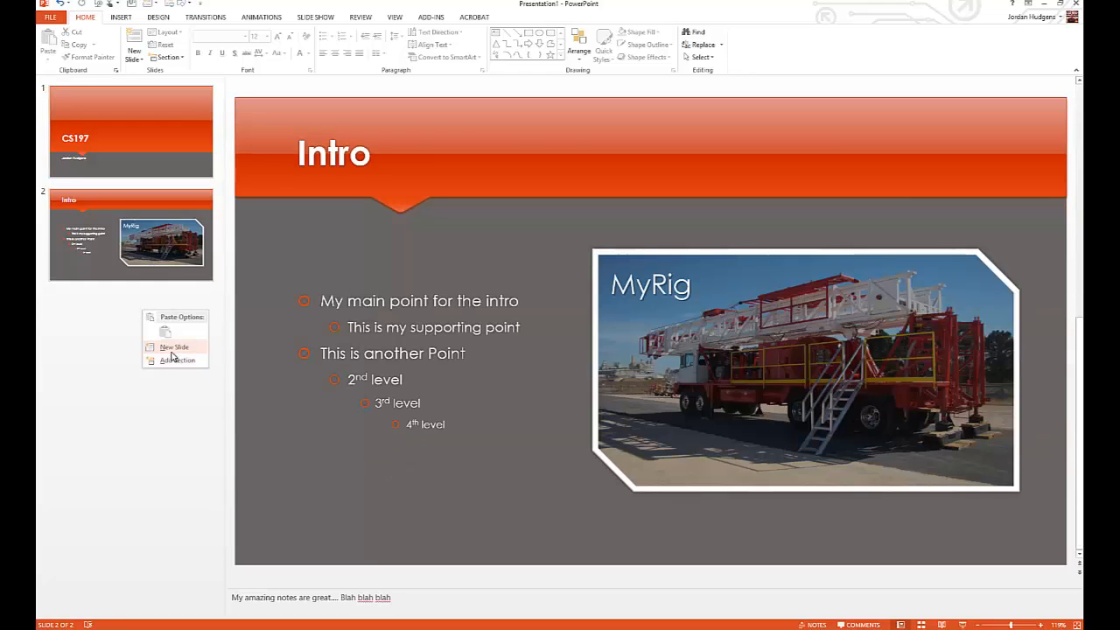
left_click(175, 346)
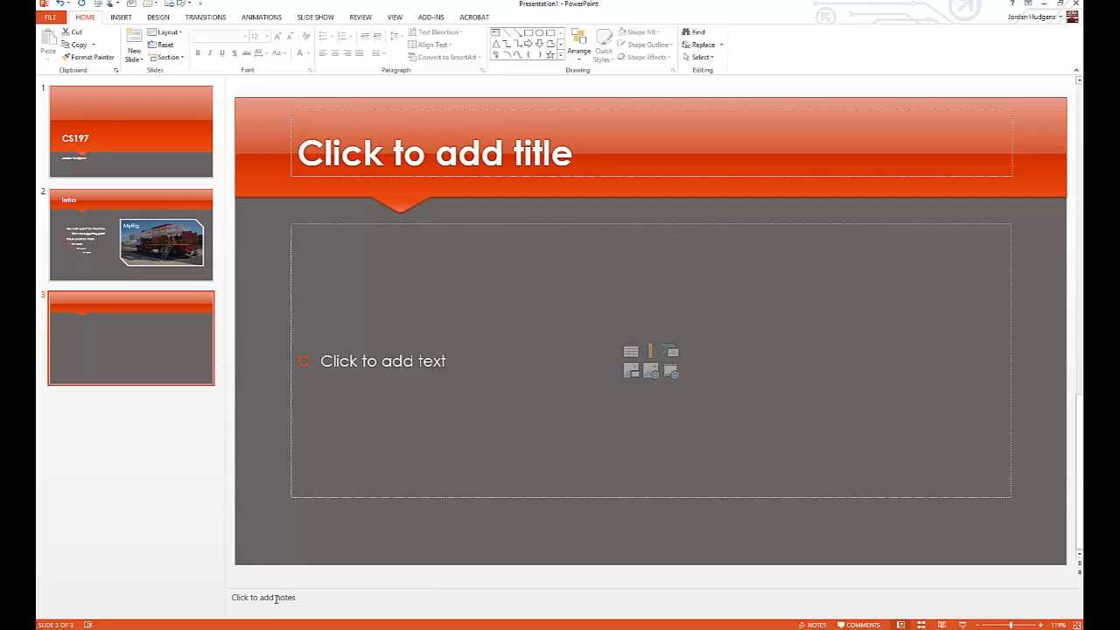
left_click(131, 234)
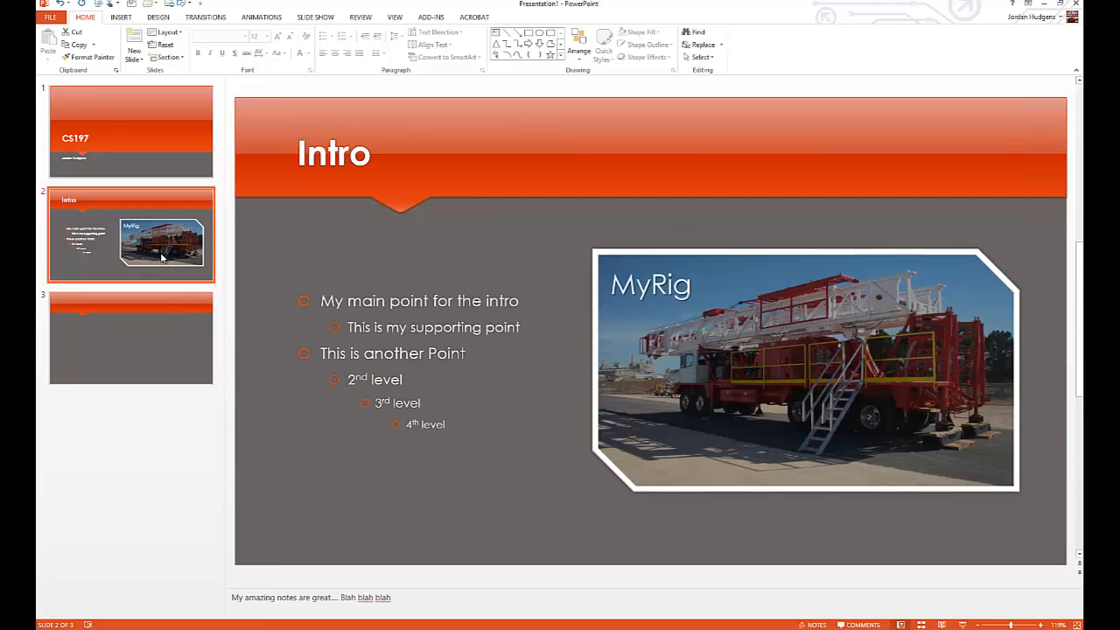
left_click(132, 337)
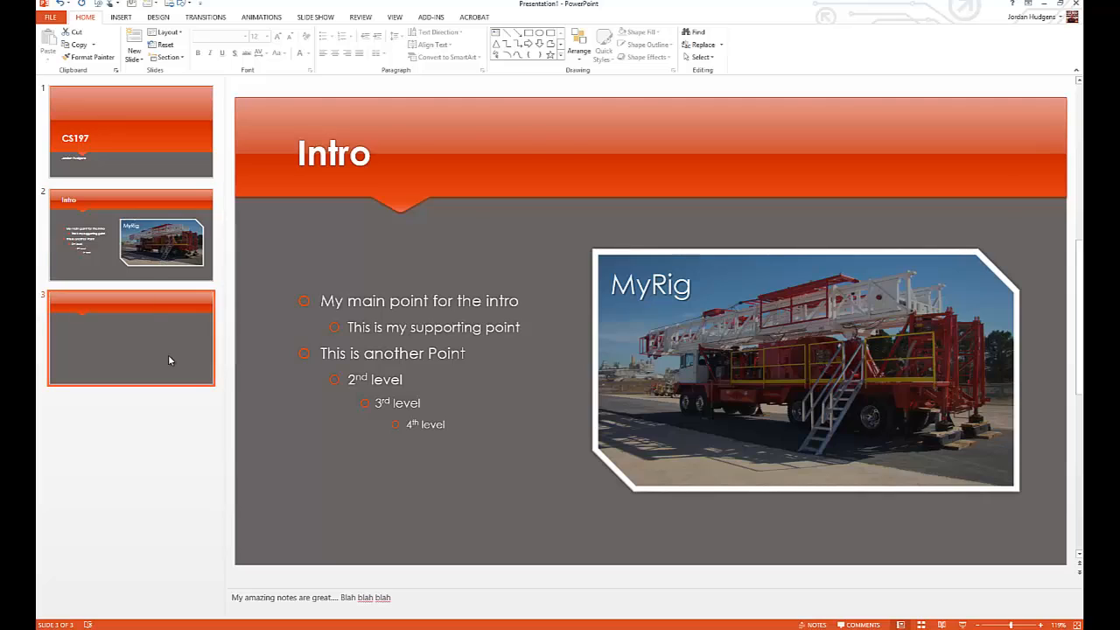
left_click(131, 131)
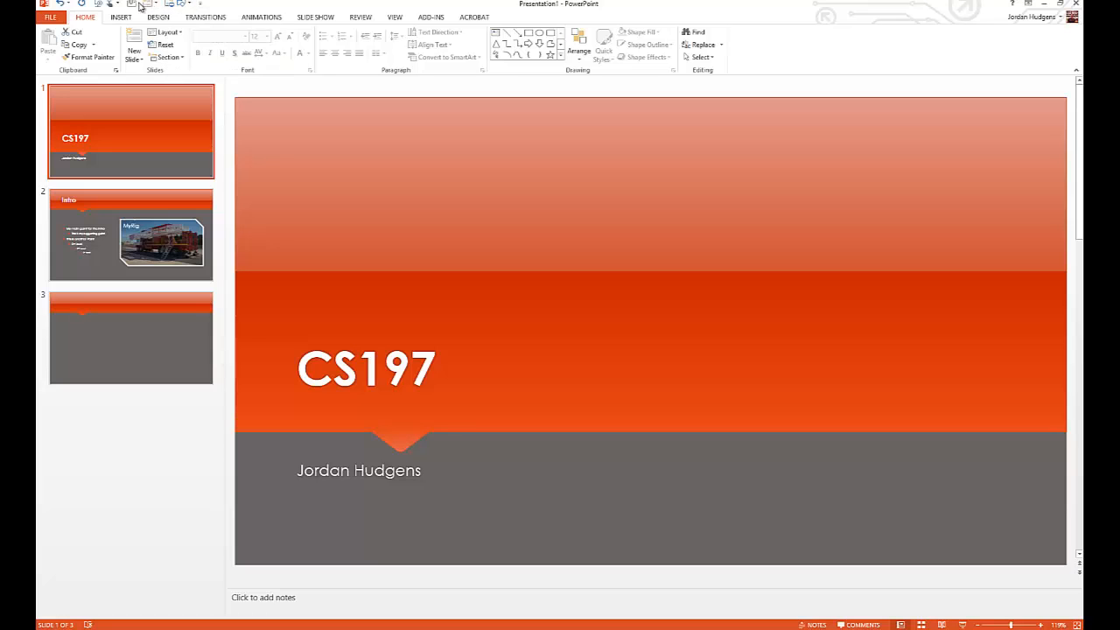
mouse_move(104, 5)
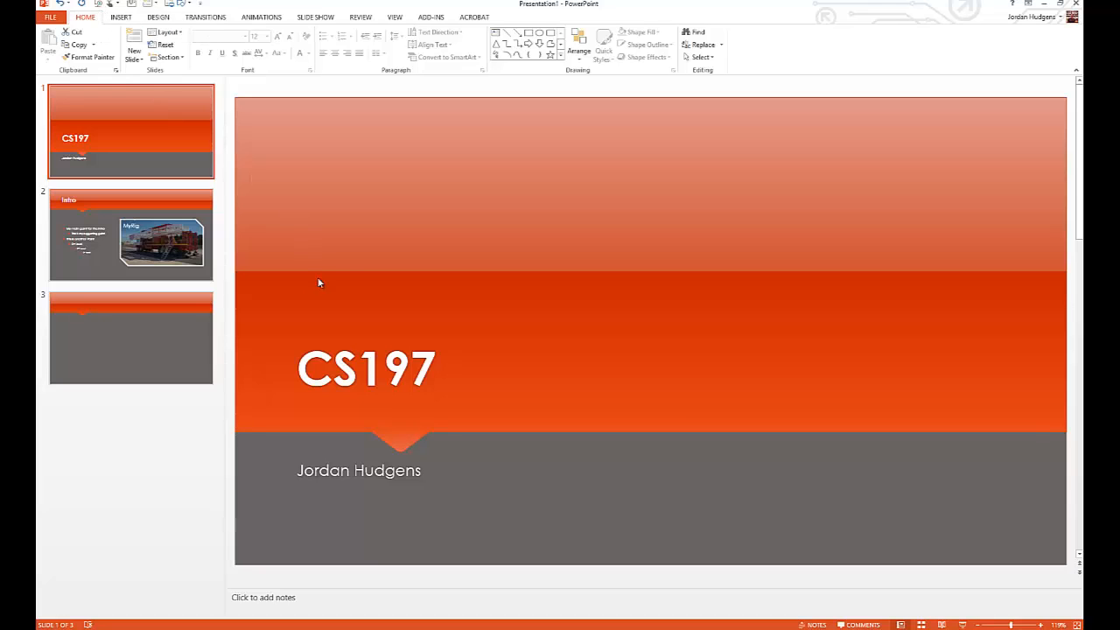
Step: Browse the Review and View tabs, then run the slide show From Beginning
left_click(360, 16)
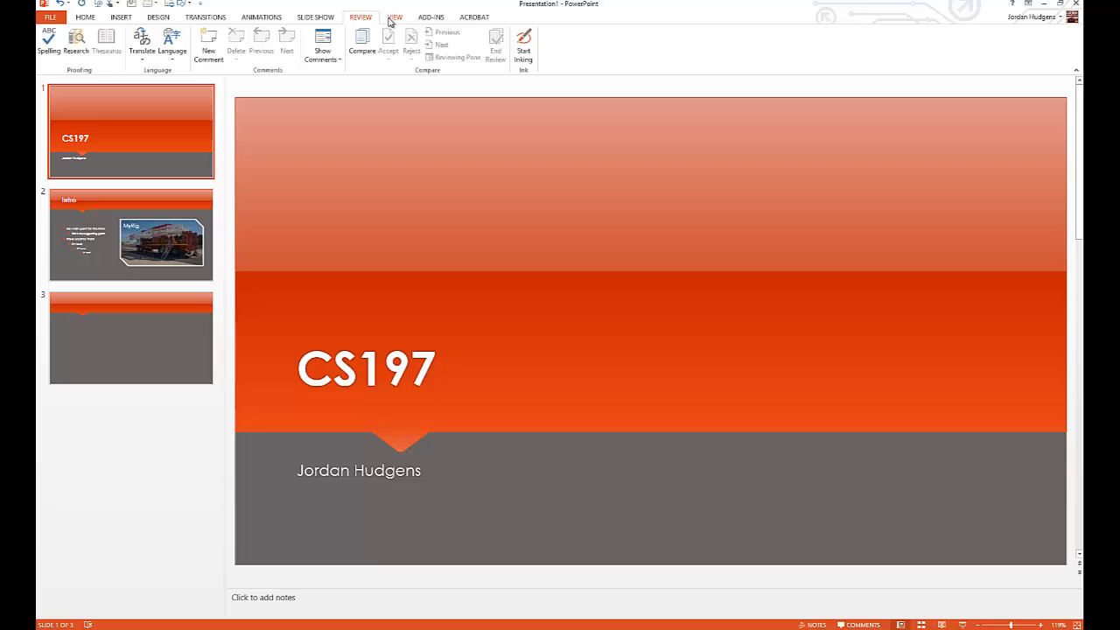
left_click(395, 16)
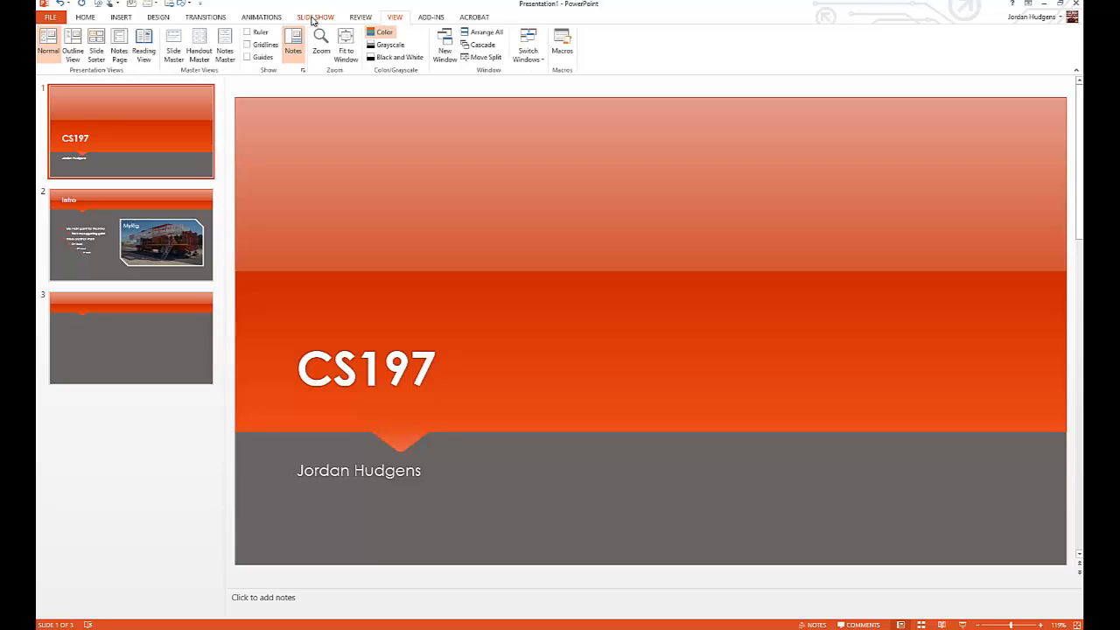
left_click(316, 17)
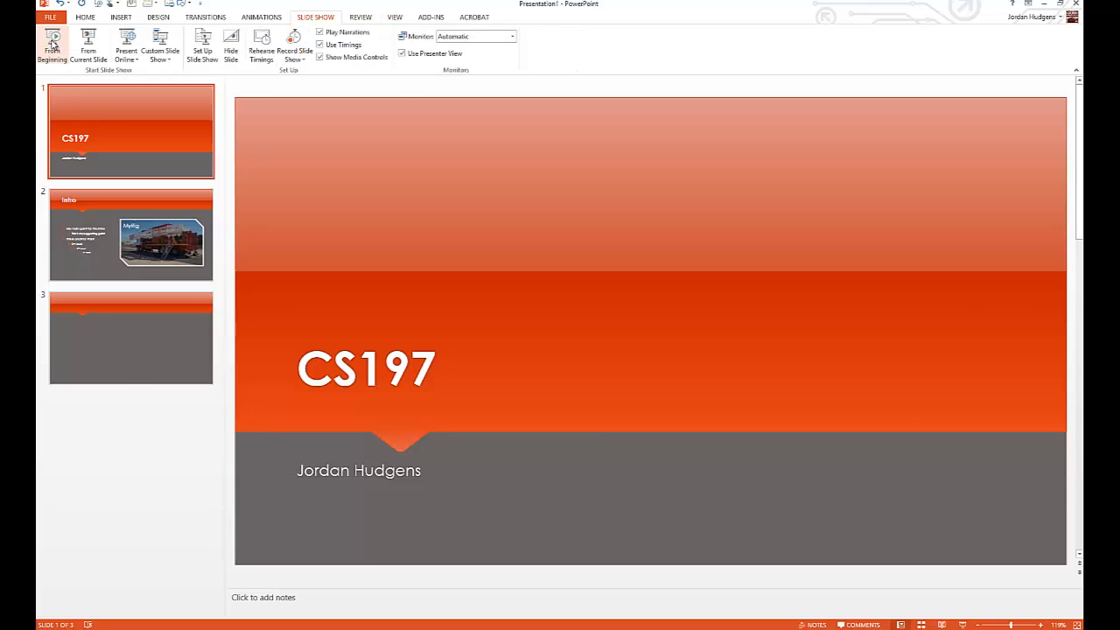
left_click(52, 44)
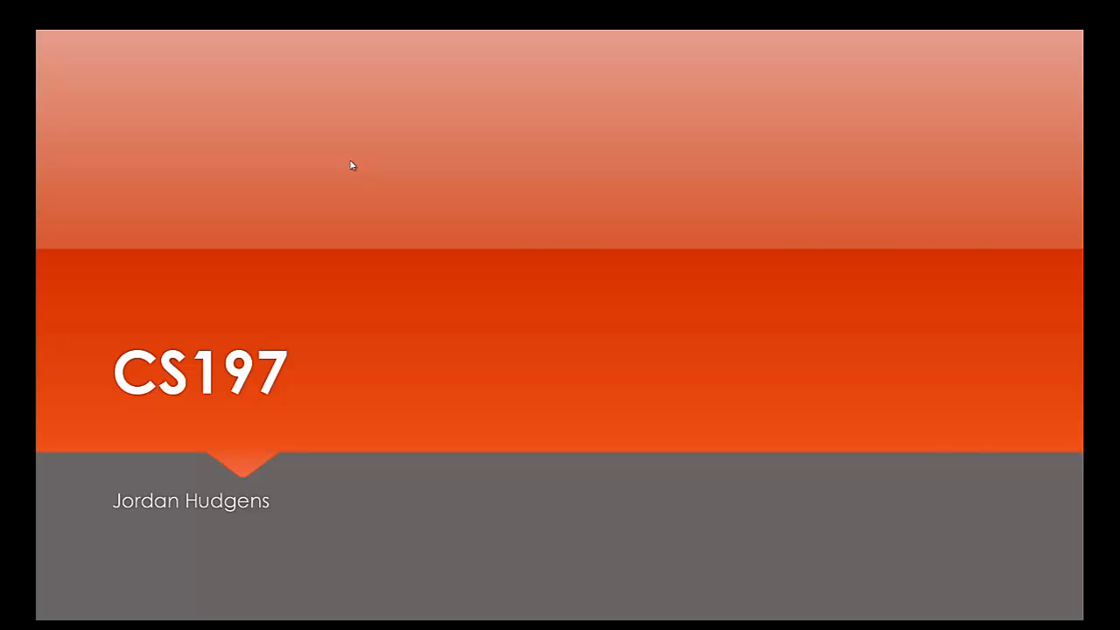
key("Escape")
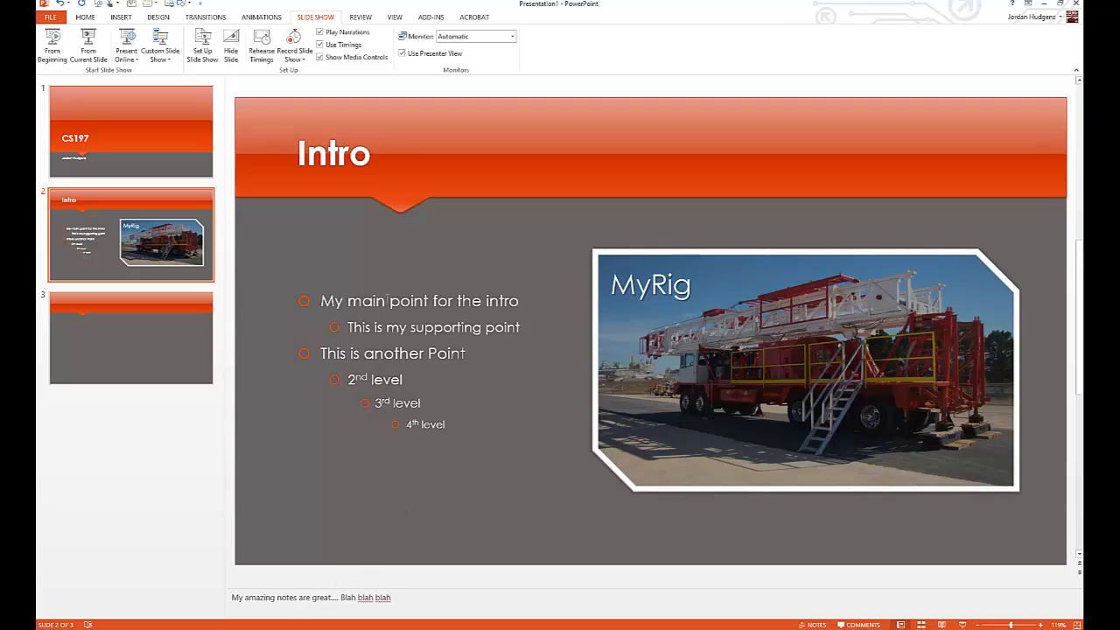
mouse_move(339, 258)
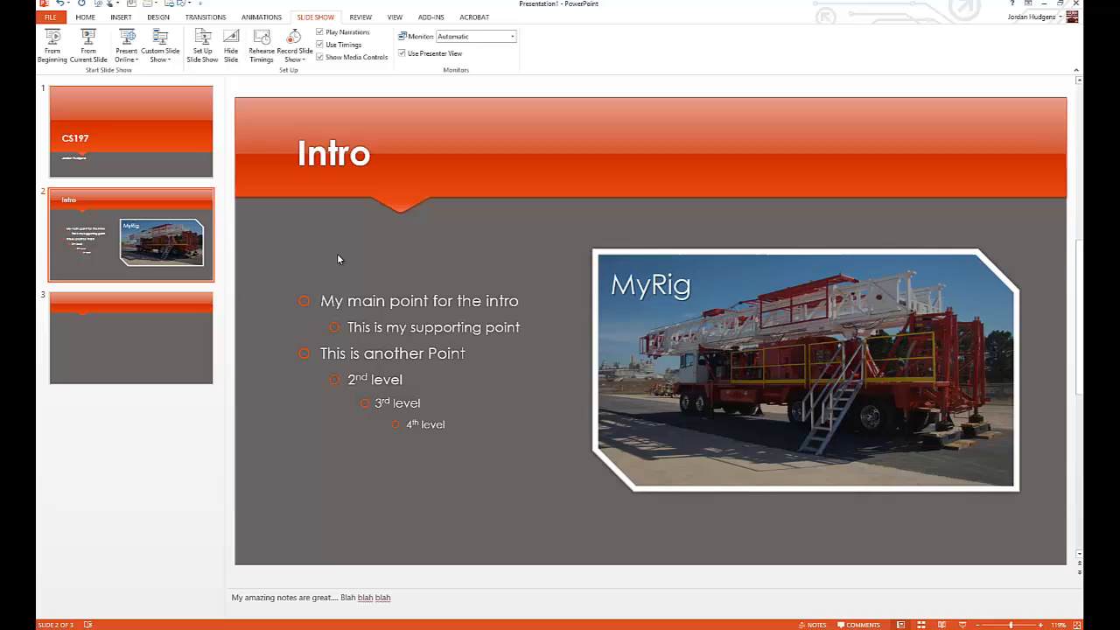
mouse_move(462, 349)
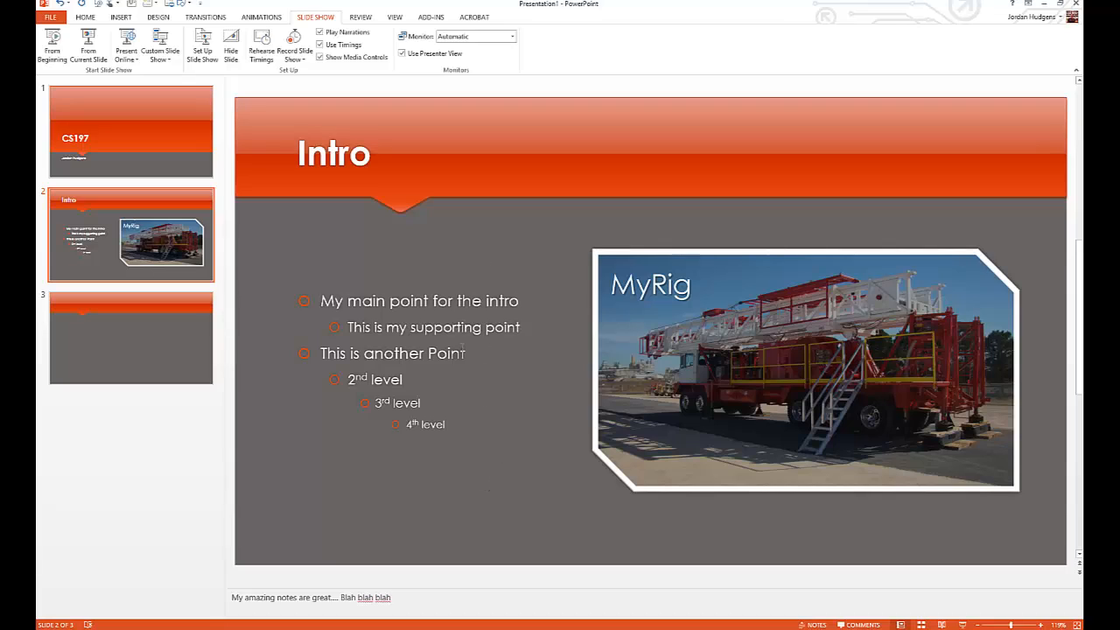